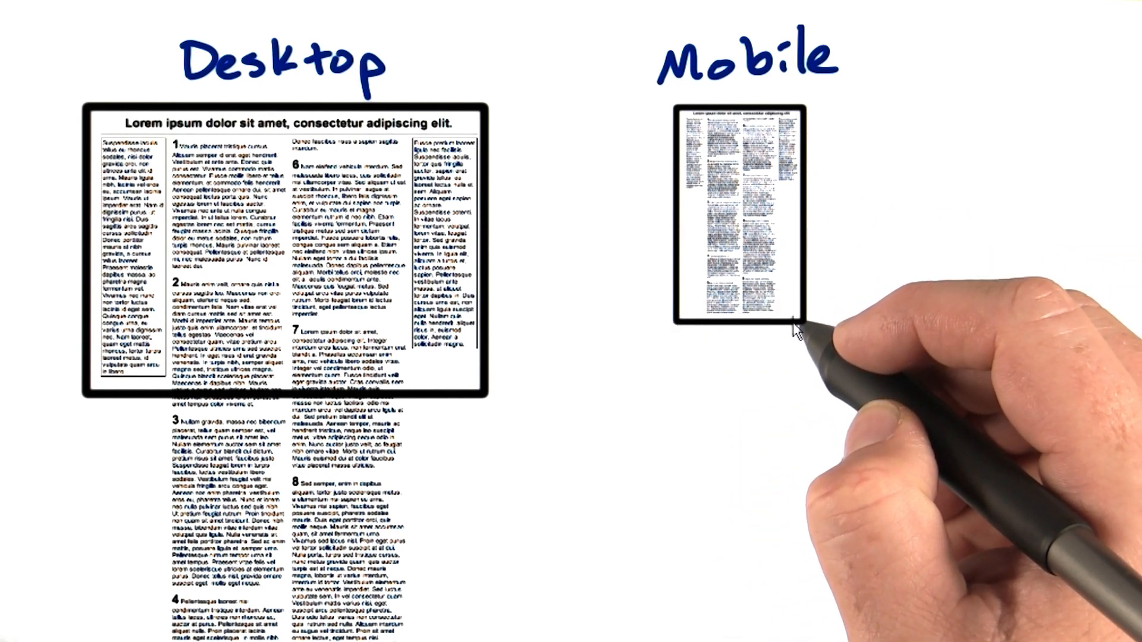
pyautogui.moveTo(768, 342)
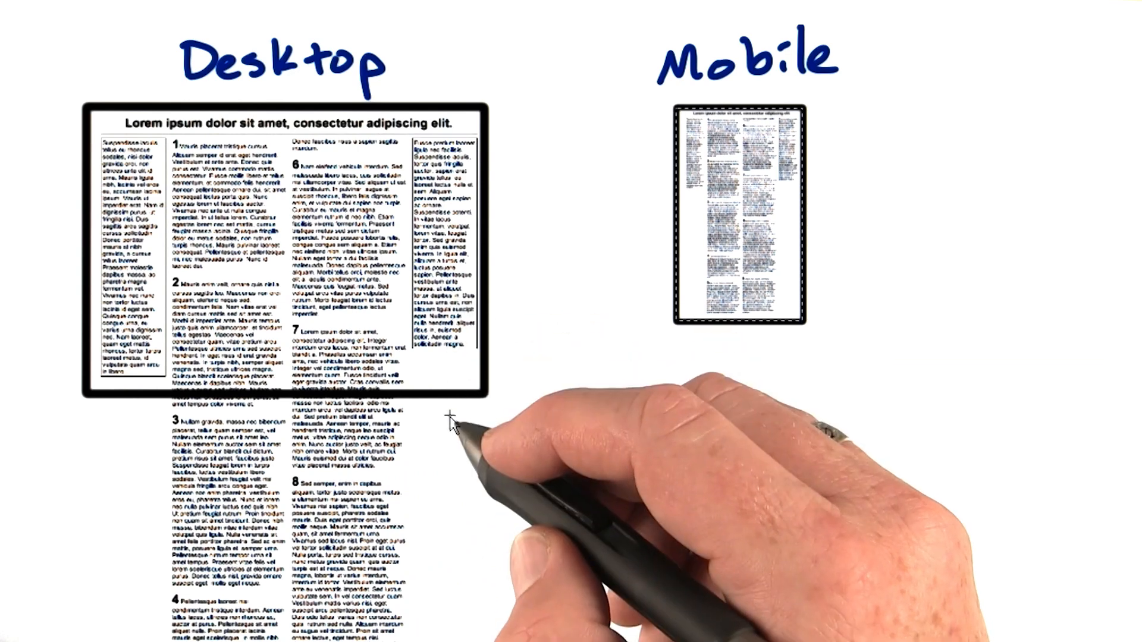
pyautogui.moveTo(288, 516)
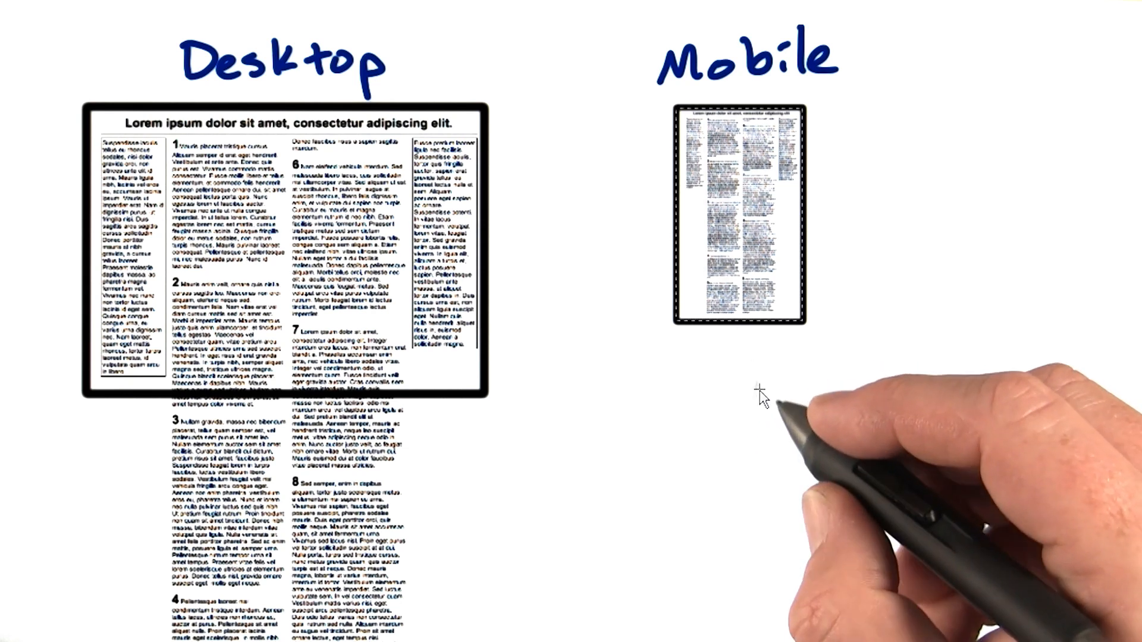
pyautogui.moveTo(771, 418)
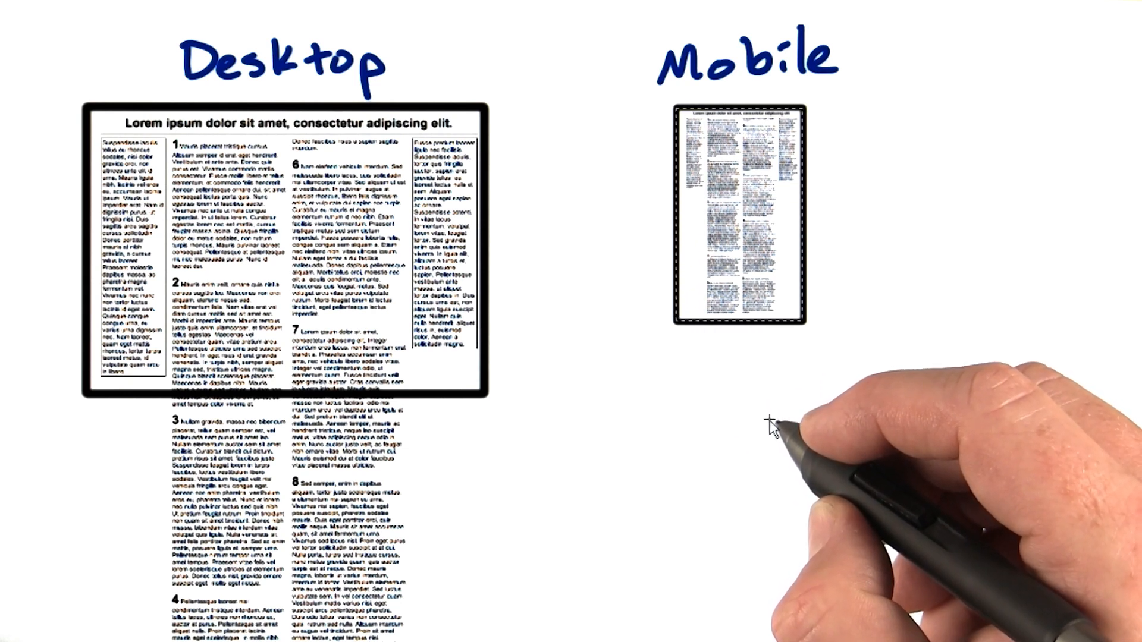
pyautogui.moveTo(790, 413)
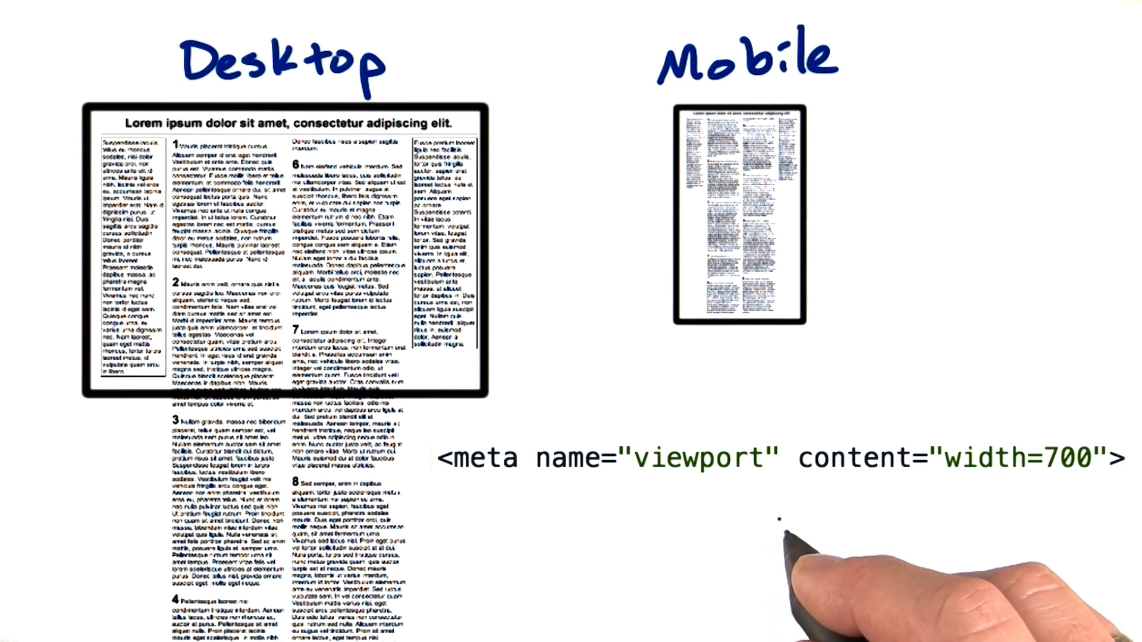
pyautogui.moveTo(809, 558)
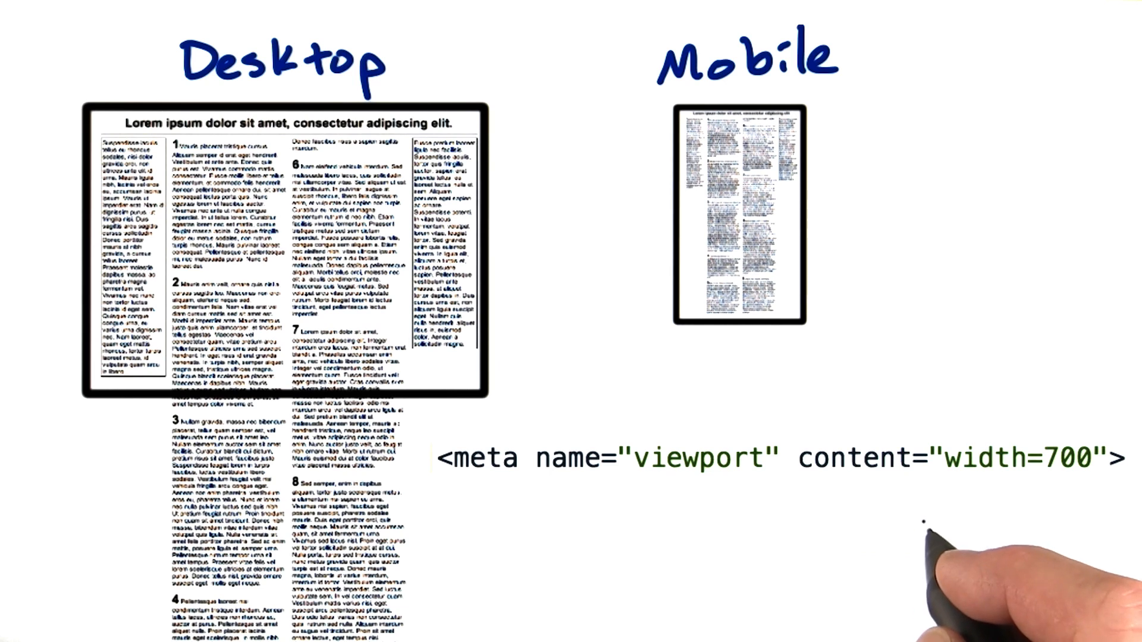
pyautogui.moveTo(1064, 520)
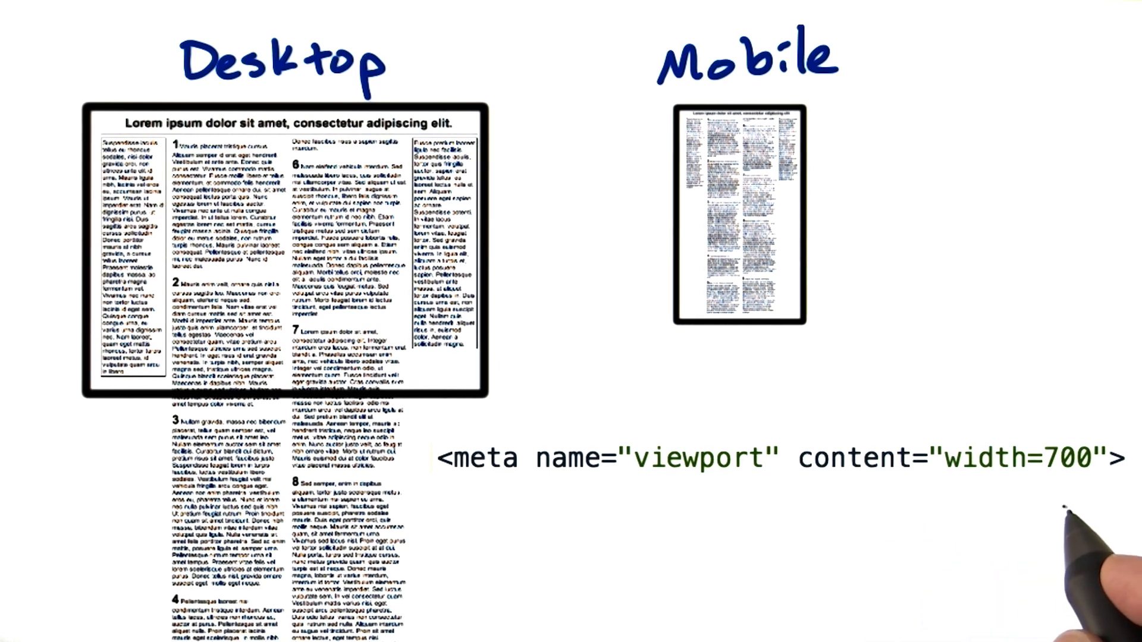
pyautogui.moveTo(1063, 523)
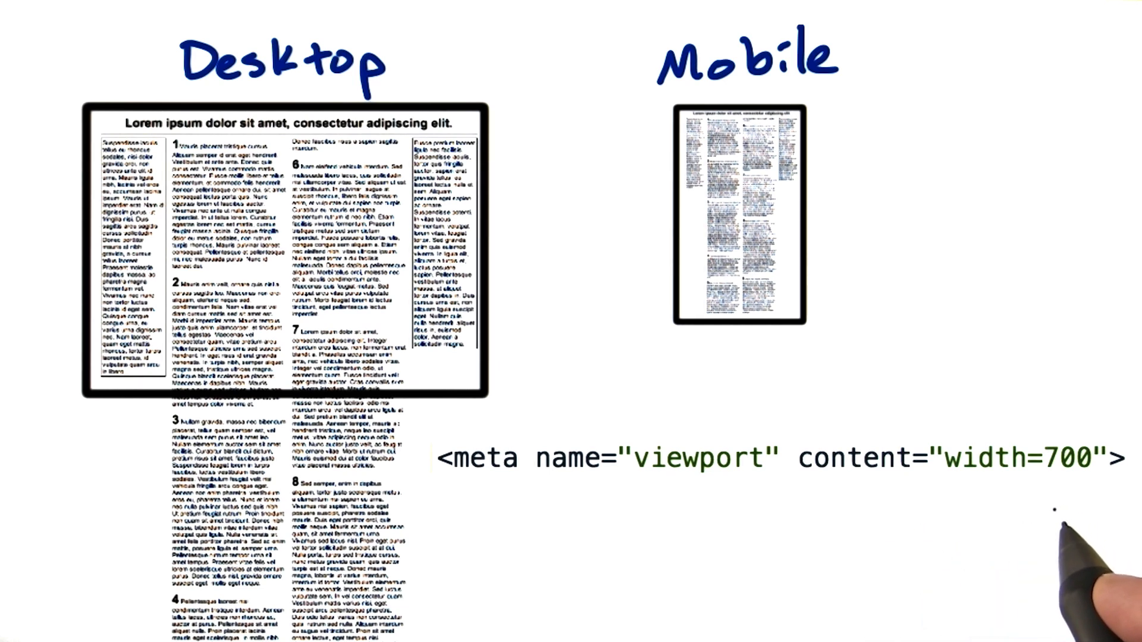